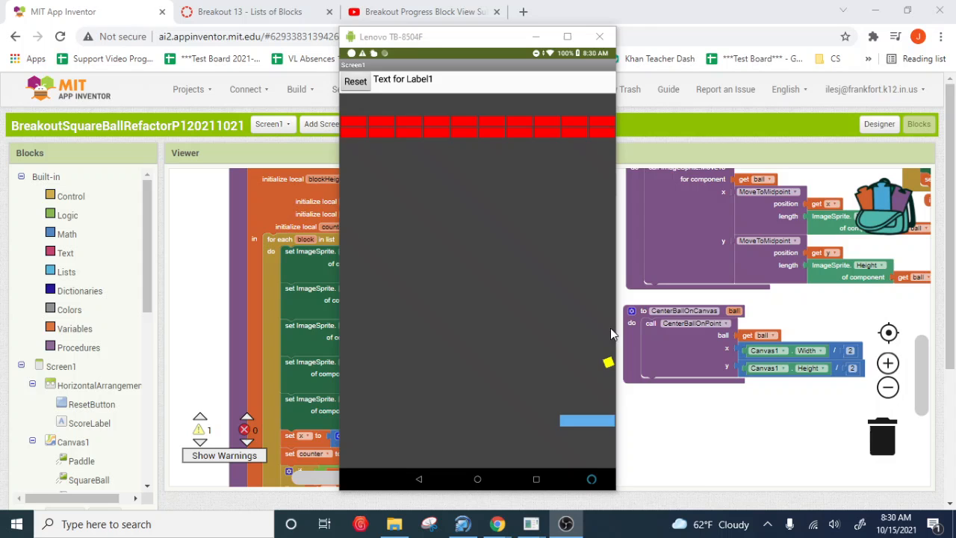
# - Close the running phone emulator to return to the Blocks viewer
pyautogui.click(598, 36)
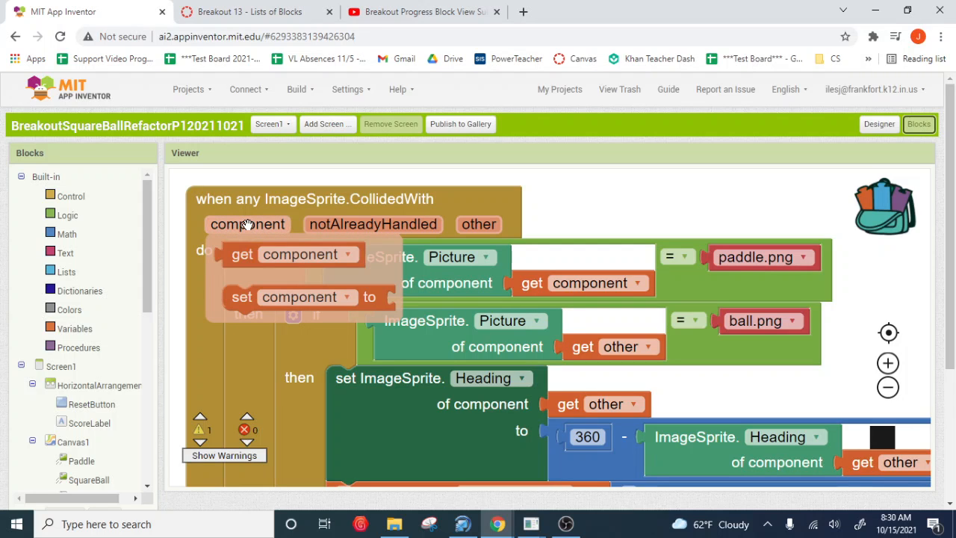
pyautogui.moveTo(392, 224)
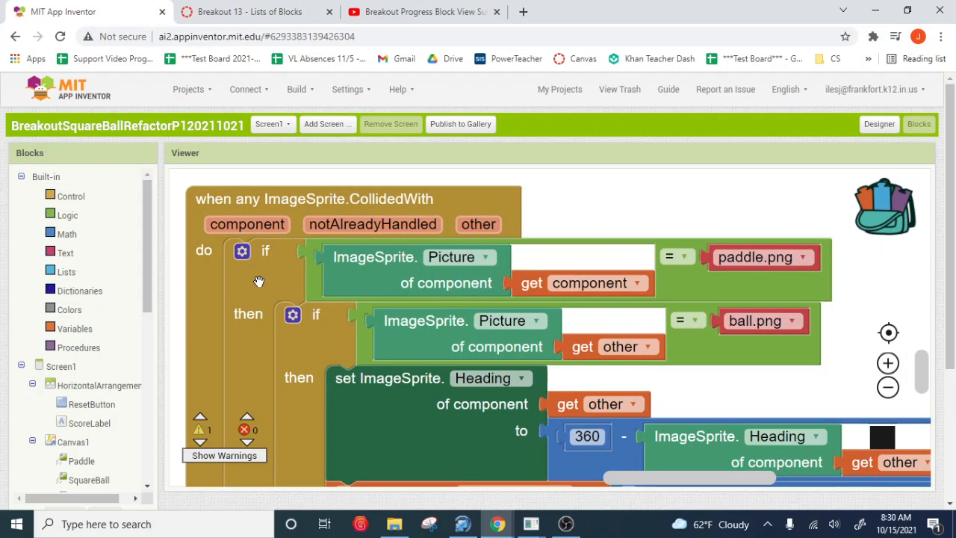
pyautogui.moveTo(227, 323)
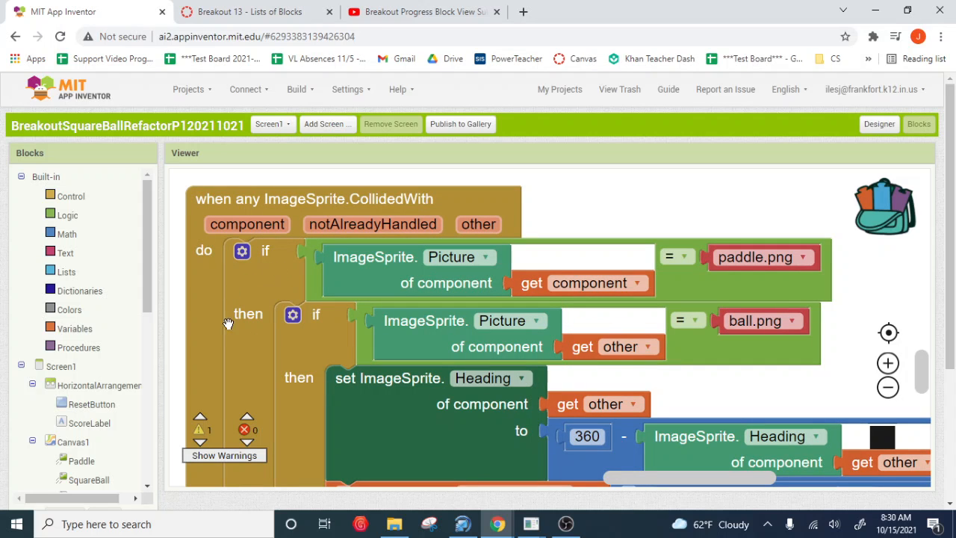
pyautogui.moveTo(265, 352)
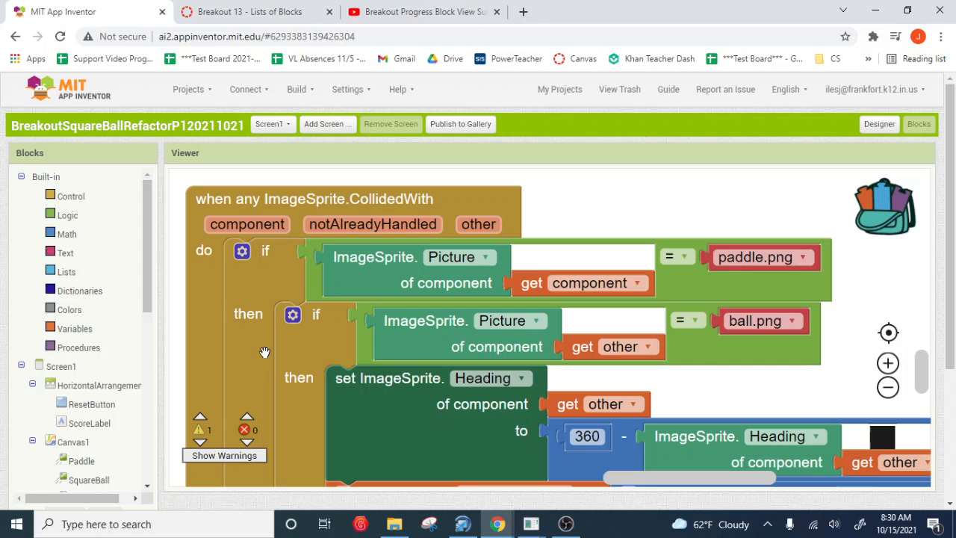
pyautogui.moveTo(225, 309)
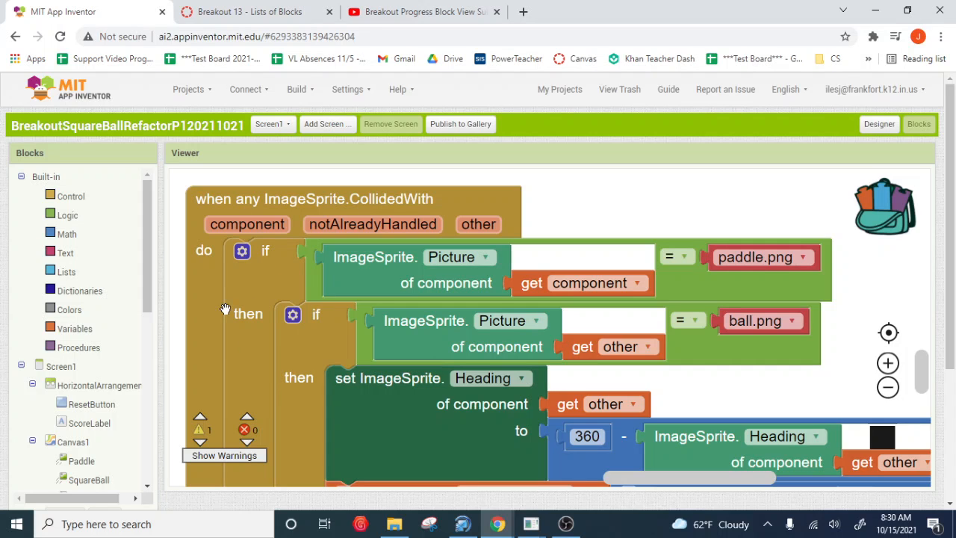
pyautogui.moveTo(474, 266)
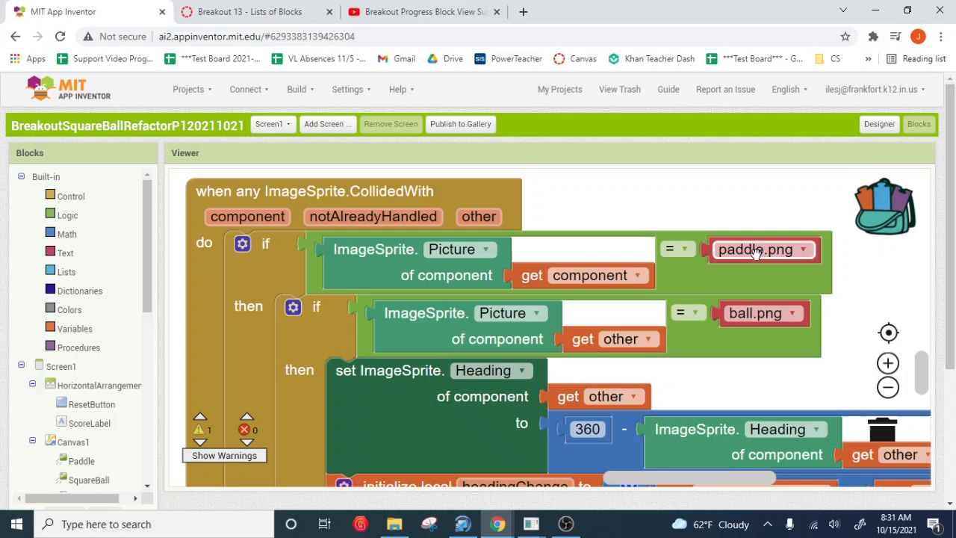
# - Scroll down through the CollidedWith handler to the empty workspace below it
pyautogui.scroll(-3)
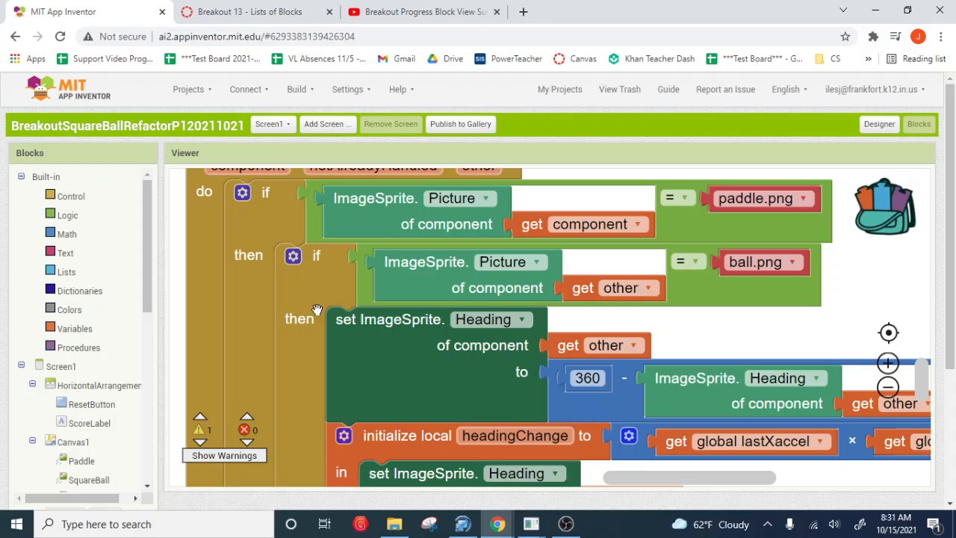
pyautogui.moveTo(299, 300)
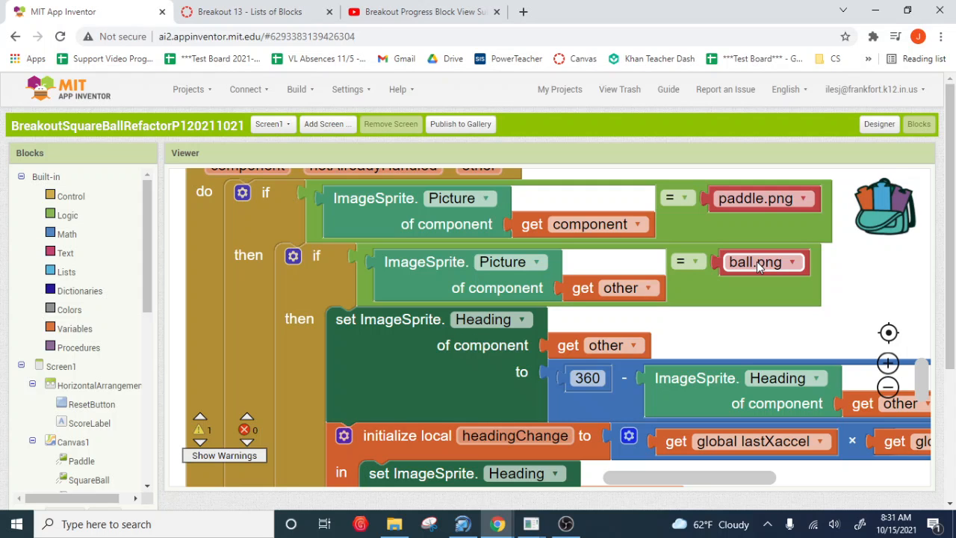
pyautogui.moveTo(644, 262)
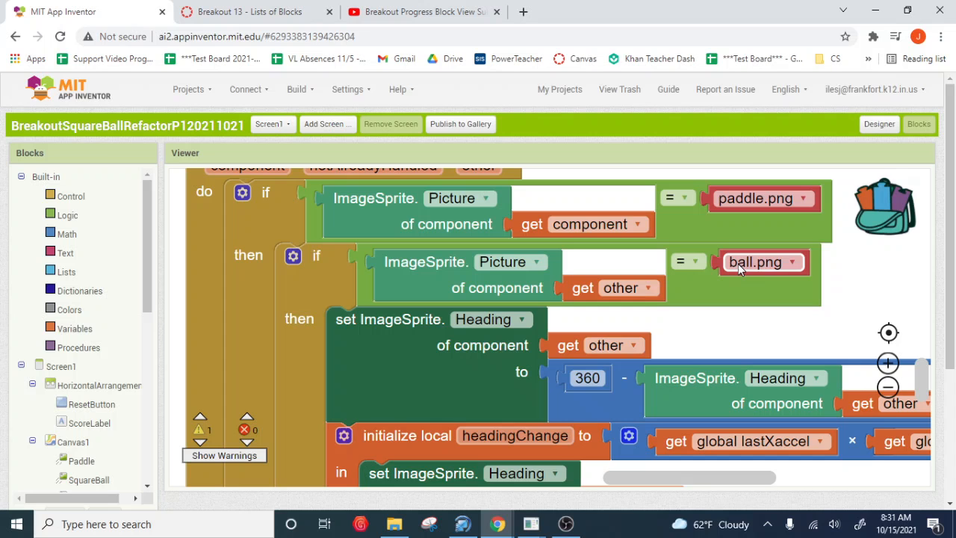
pyautogui.moveTo(760, 273)
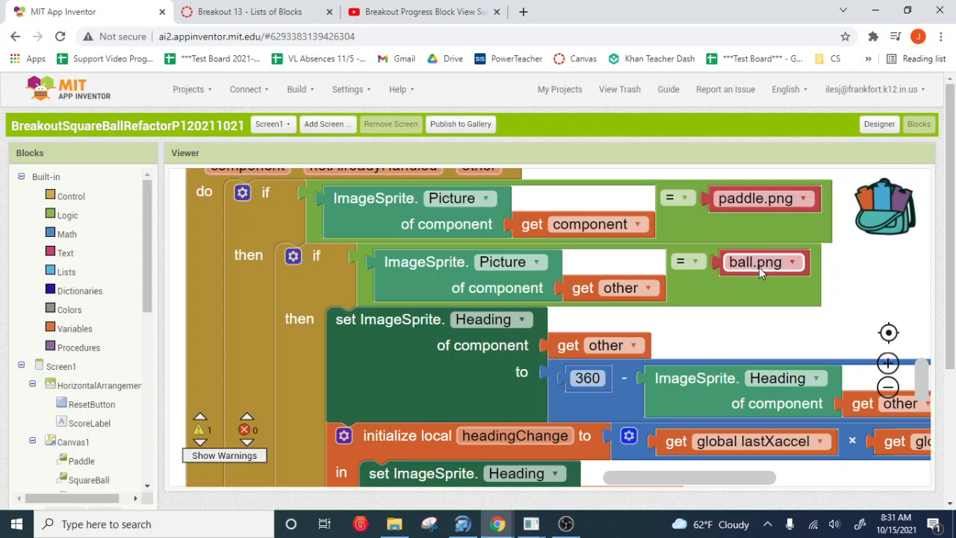
pyautogui.scroll(-3)
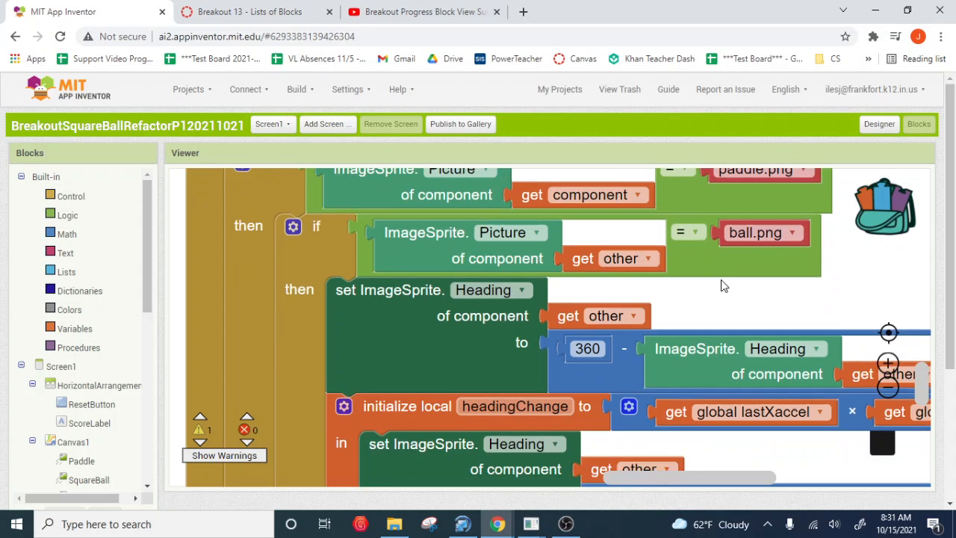
pyautogui.scroll(-3)
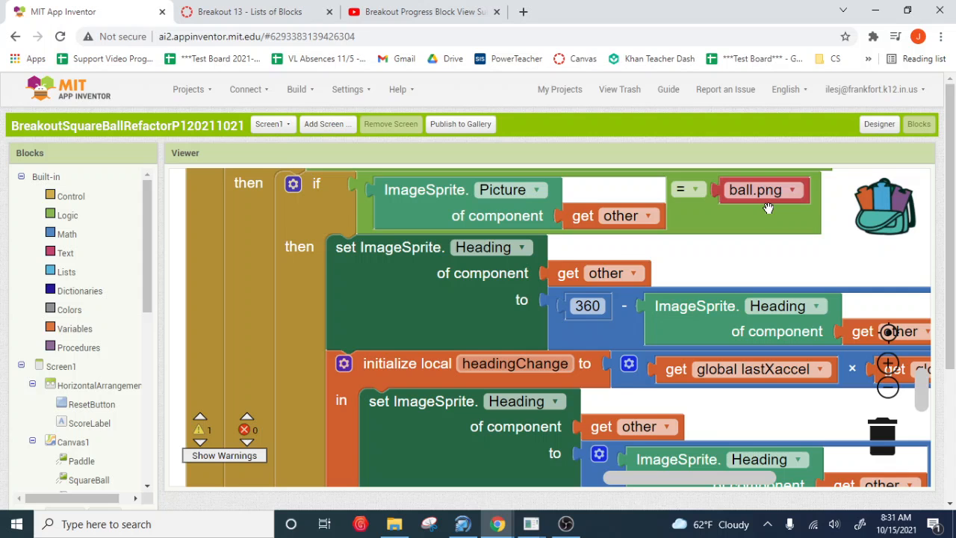
pyautogui.scroll(-3)
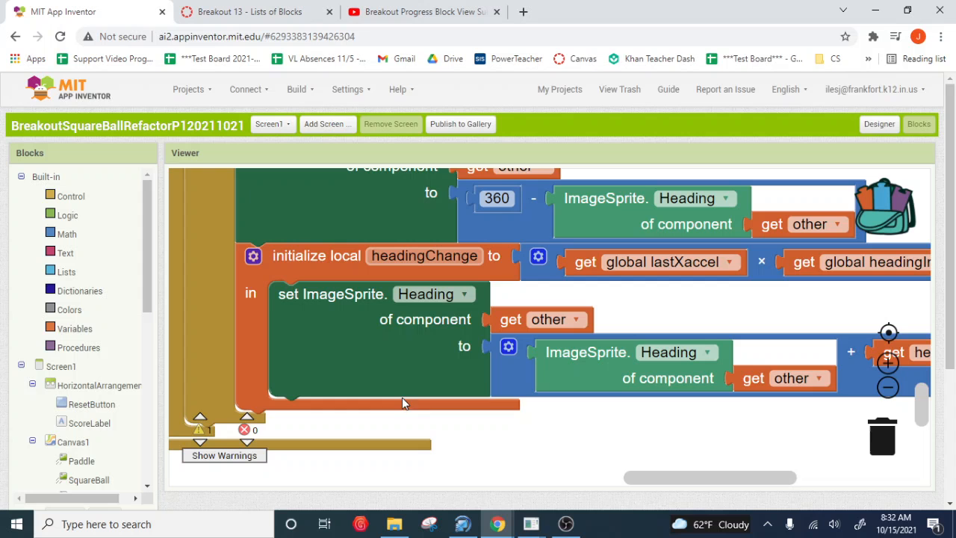
pyautogui.moveTo(347, 366)
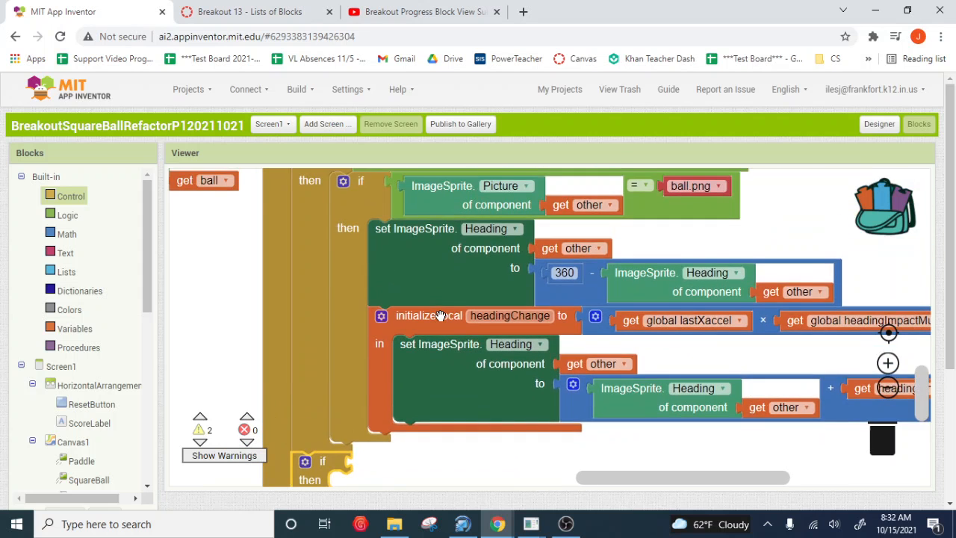
pyautogui.scroll(-3)
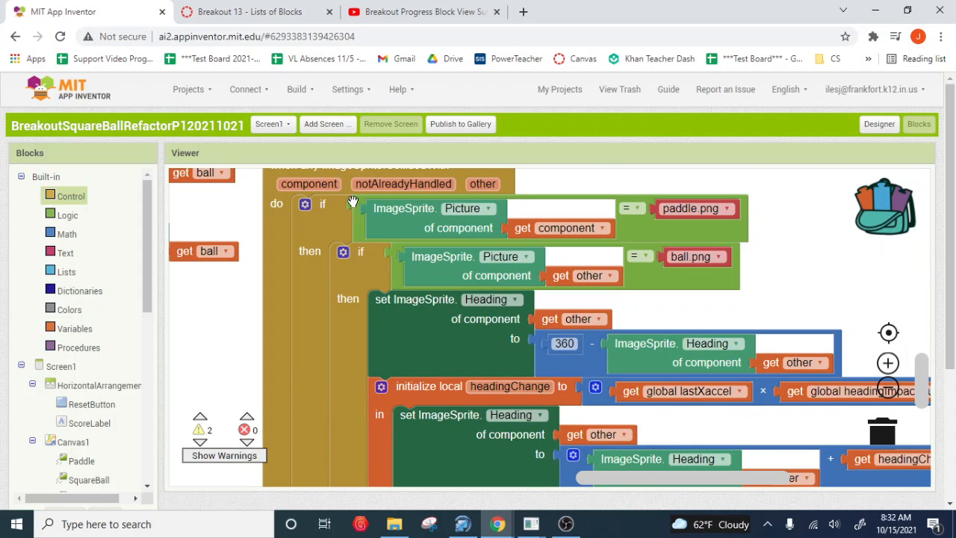
# - Duplicate the paddle.png picture comparison and make the copy check for redbrick1.png
pyautogui.rightClick(352, 200)
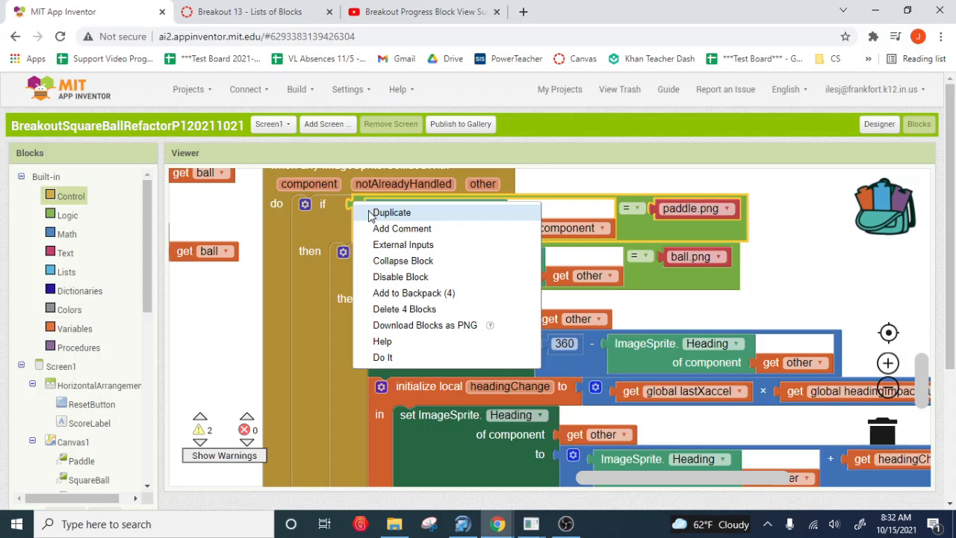
pyautogui.click(392, 212)
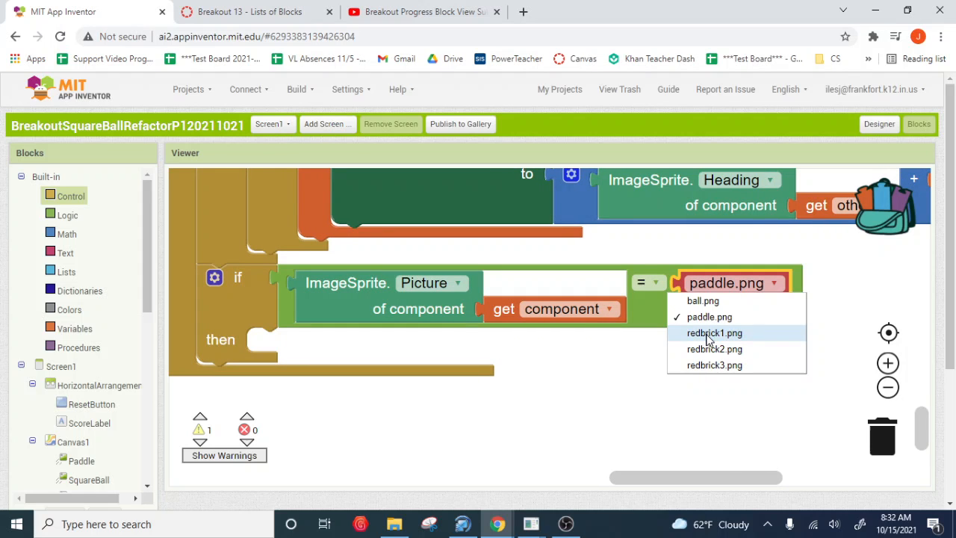
pyautogui.click(714, 333)
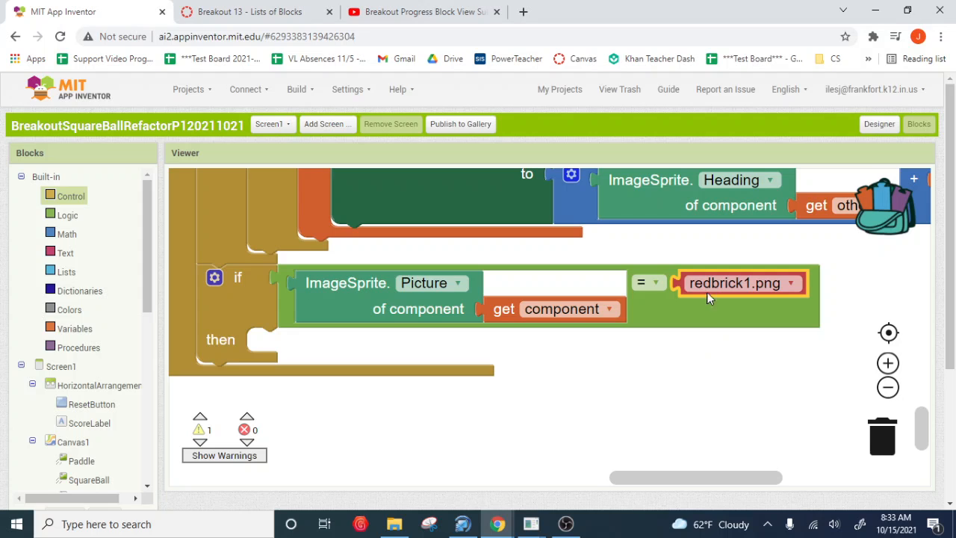
pyautogui.moveTo(722, 267)
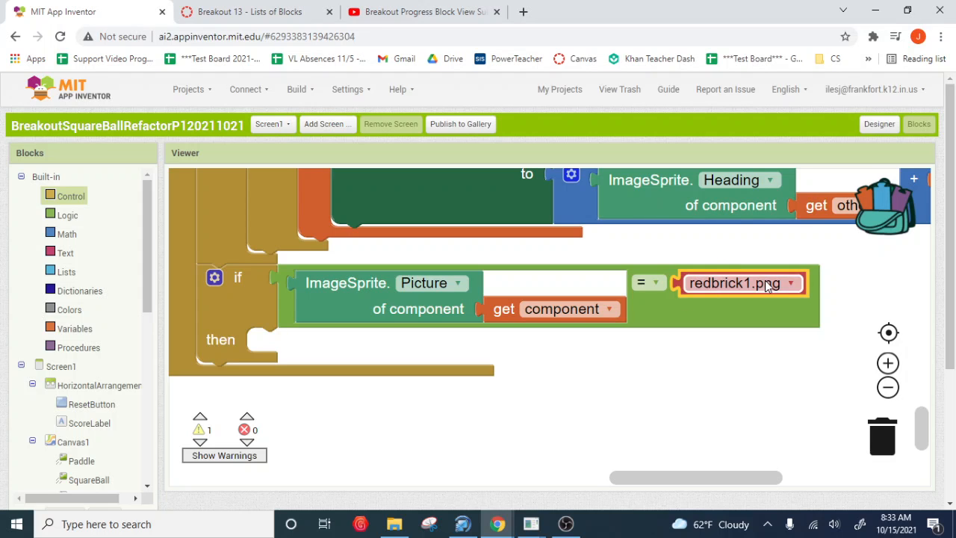
pyautogui.moveTo(750, 289)
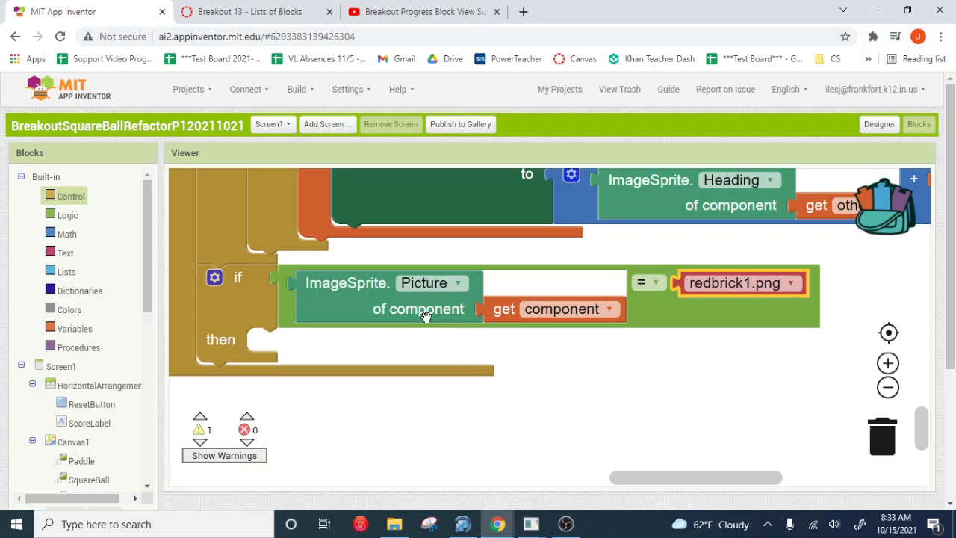
pyautogui.moveTo(294, 292)
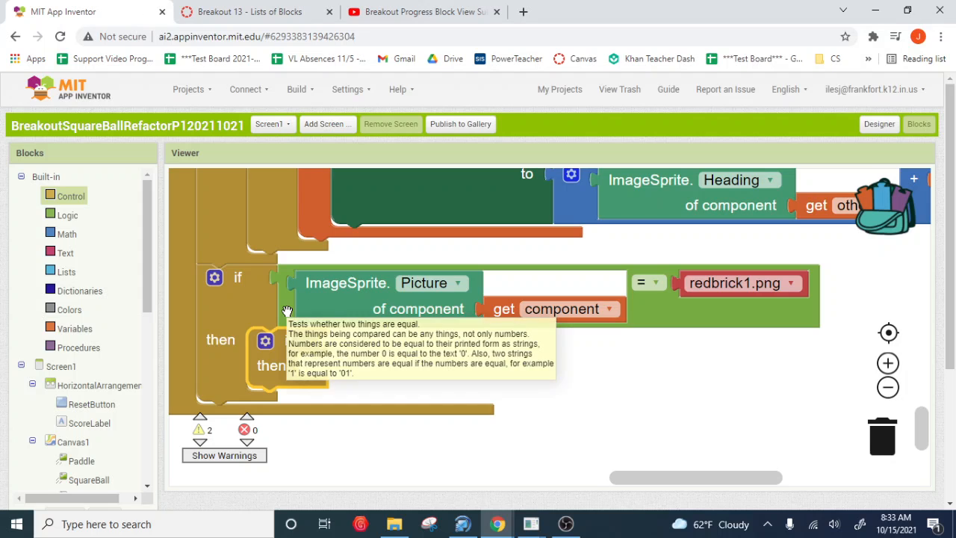
pyautogui.moveTo(561, 404)
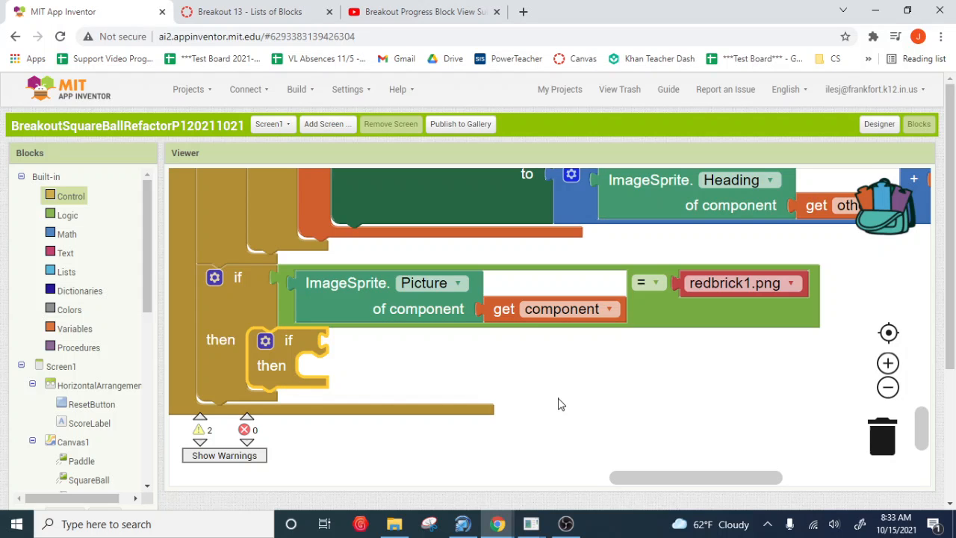
pyautogui.moveTo(501, 385)
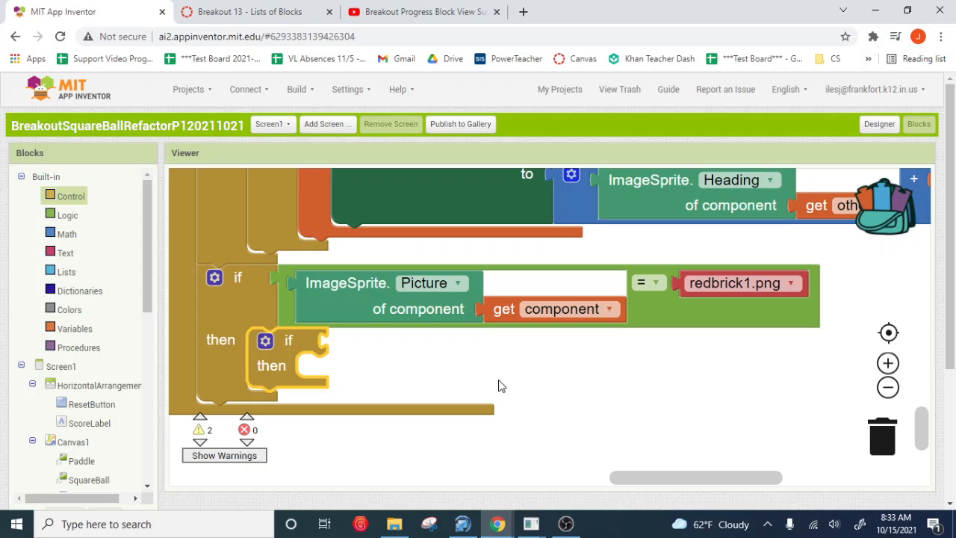
pyautogui.moveTo(288, 307)
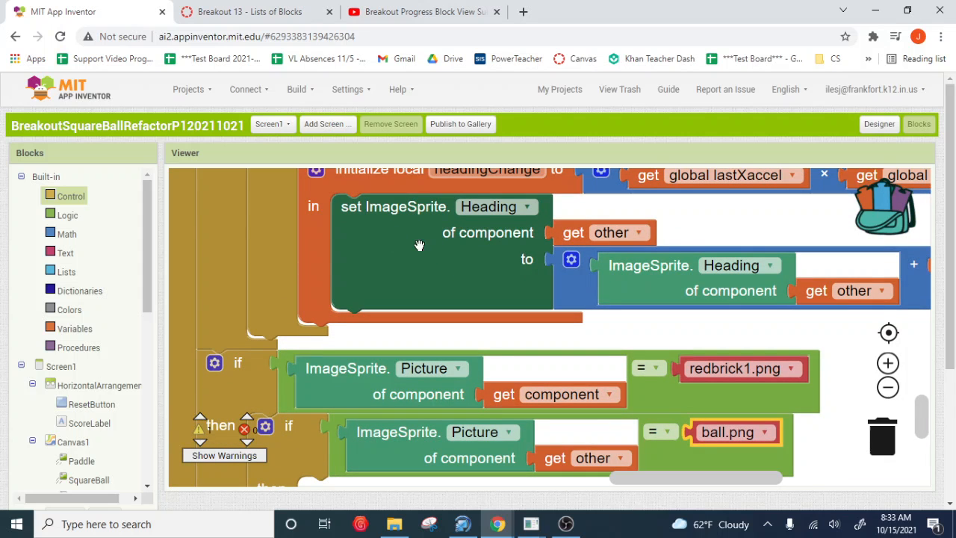
# - Duplicate the set ImageSprite.Heading block into the inner if and switch it to Visible
pyautogui.rightClick(420, 245)
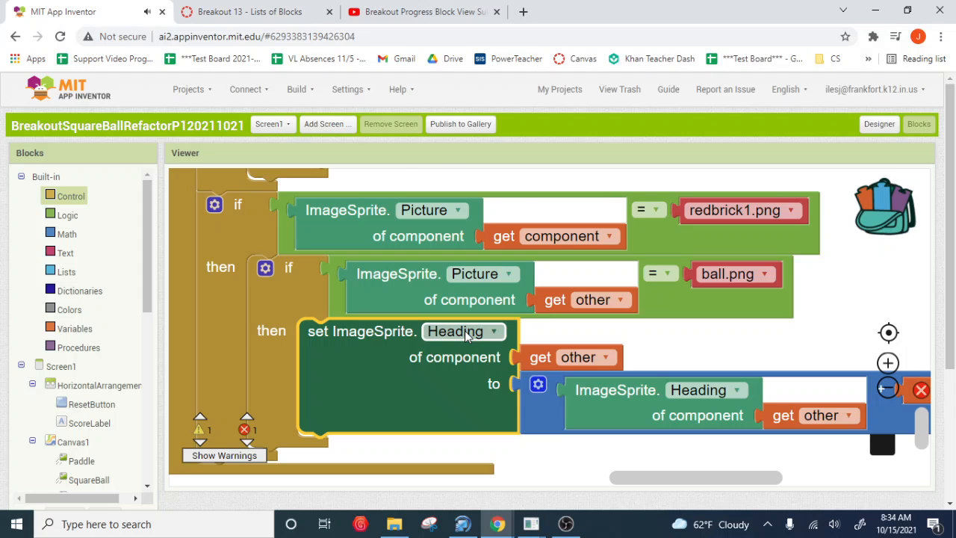
pyautogui.click(463, 331)
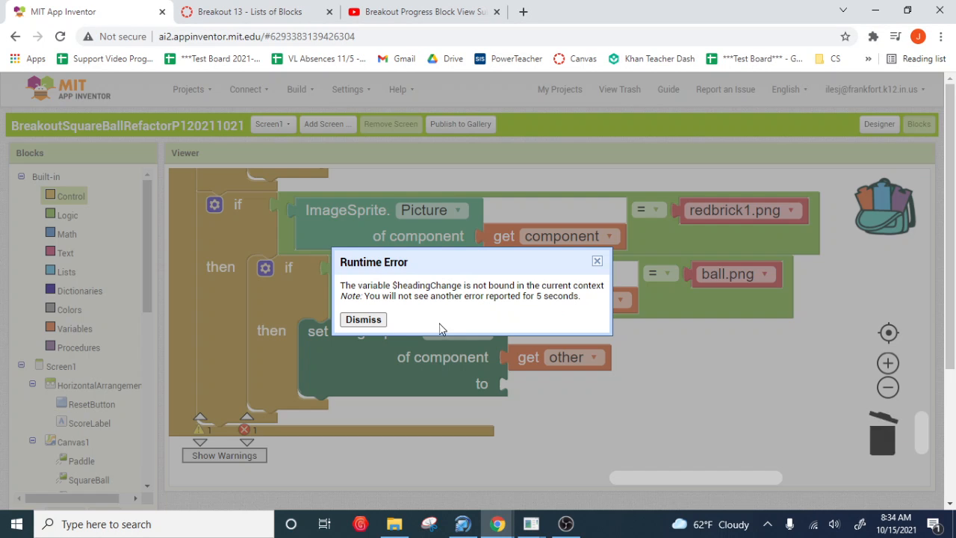
pyautogui.click(363, 319)
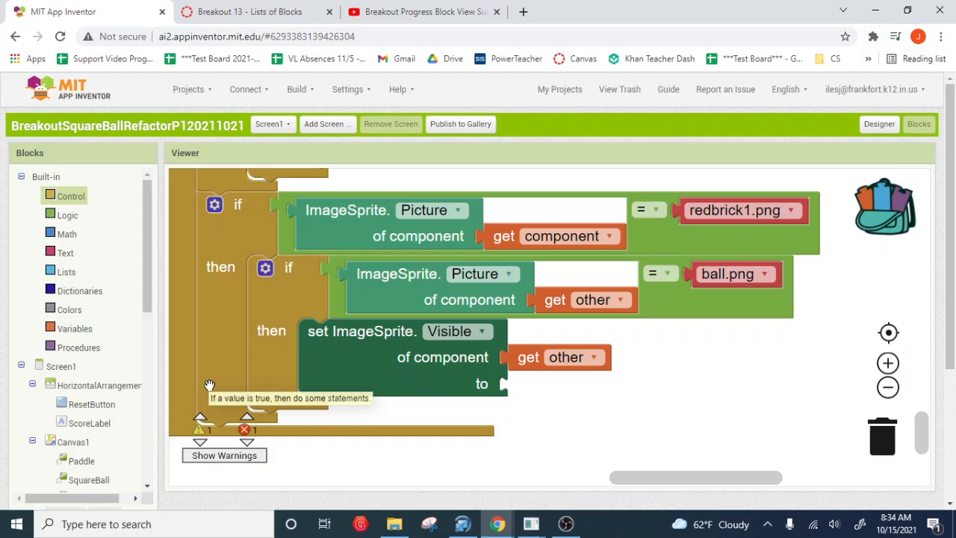
pyautogui.moveTo(101, 222)
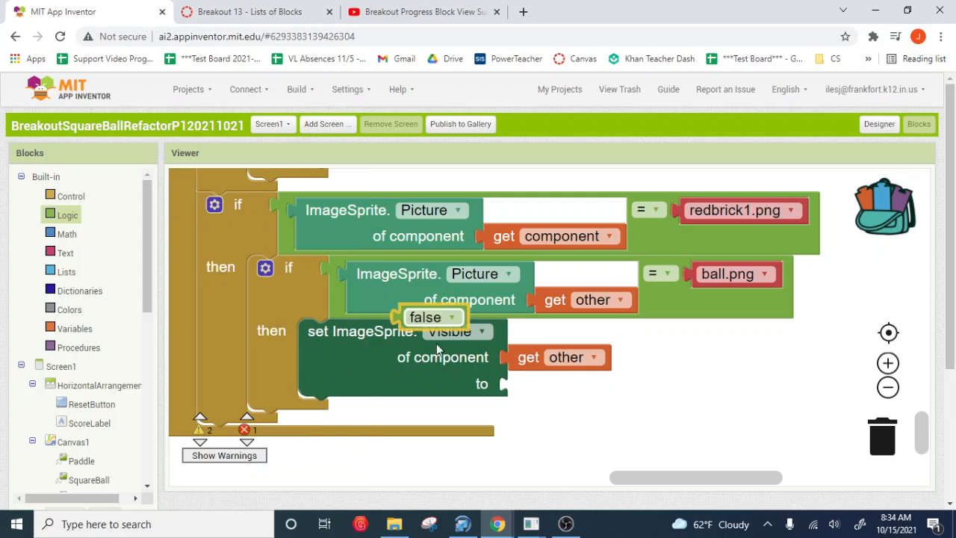
# - Set the nested block's Visible value to false and target the component getter
pyautogui.moveTo(426, 317); pyautogui.dragTo(538, 383)
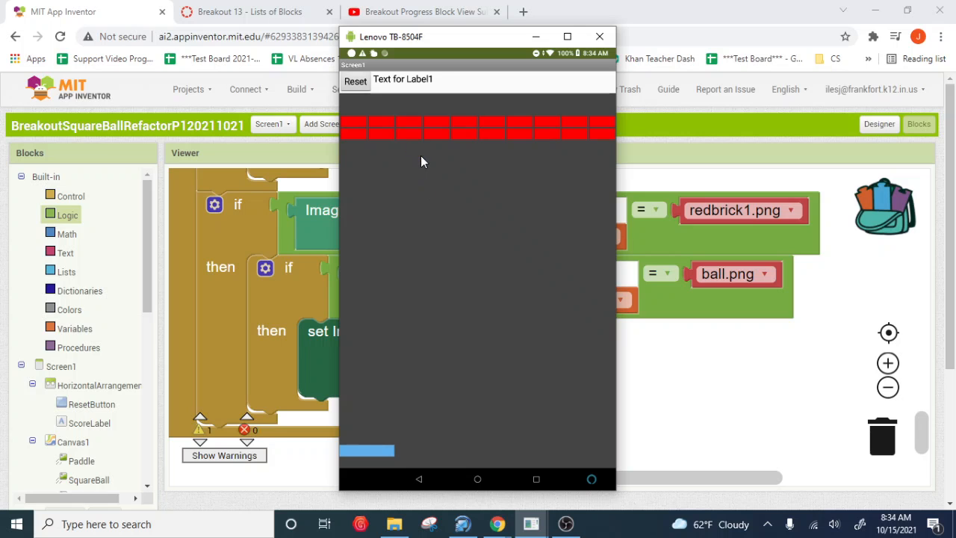
pyautogui.moveTo(429, 168)
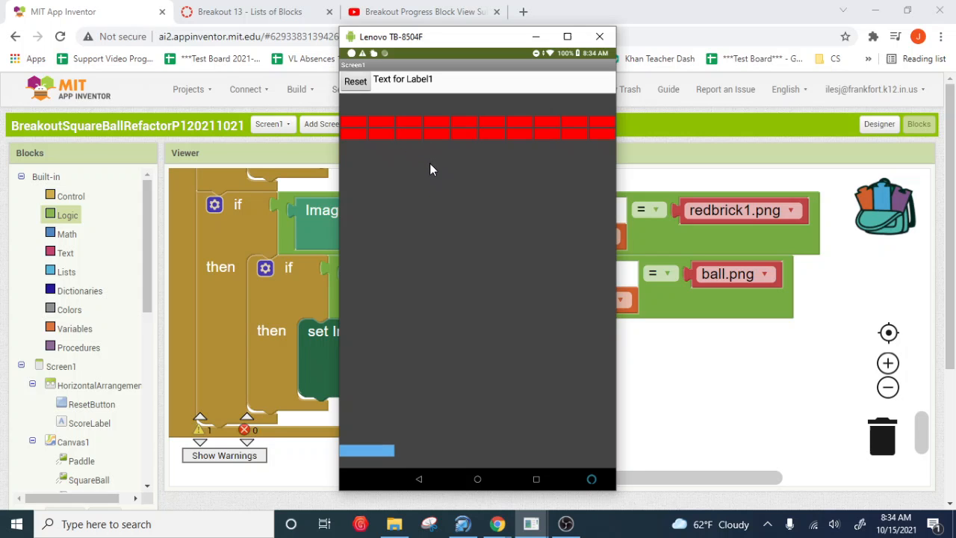
pyautogui.click(598, 36)
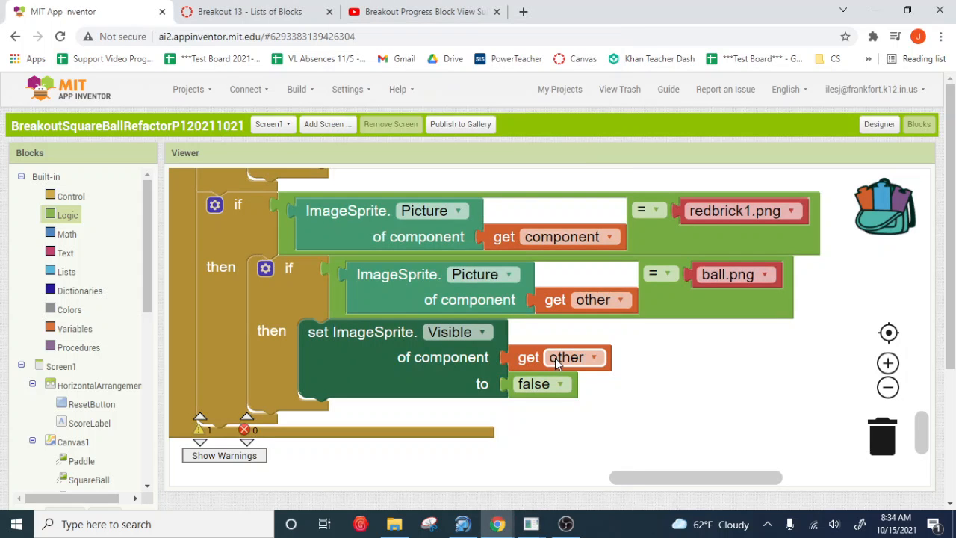
pyautogui.click(594, 357)
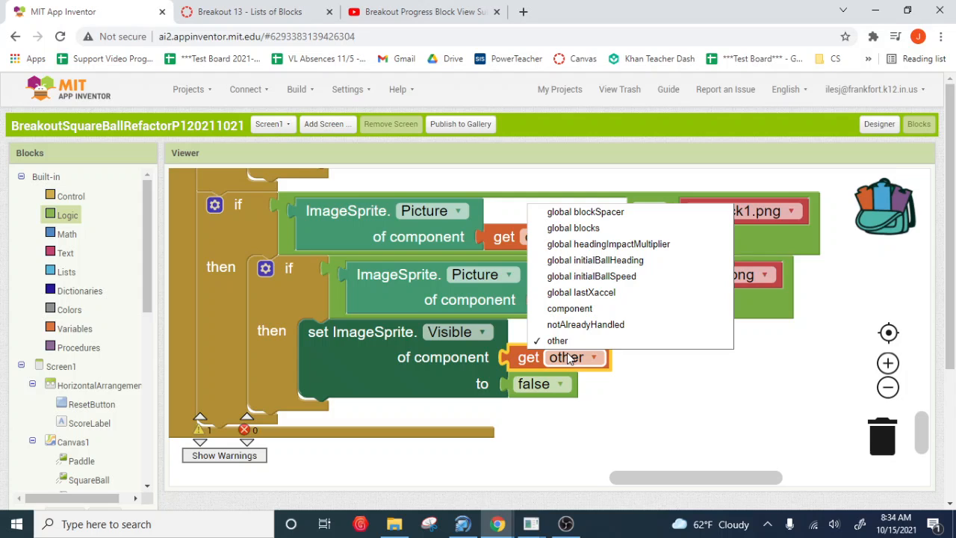
pyautogui.click(569, 308)
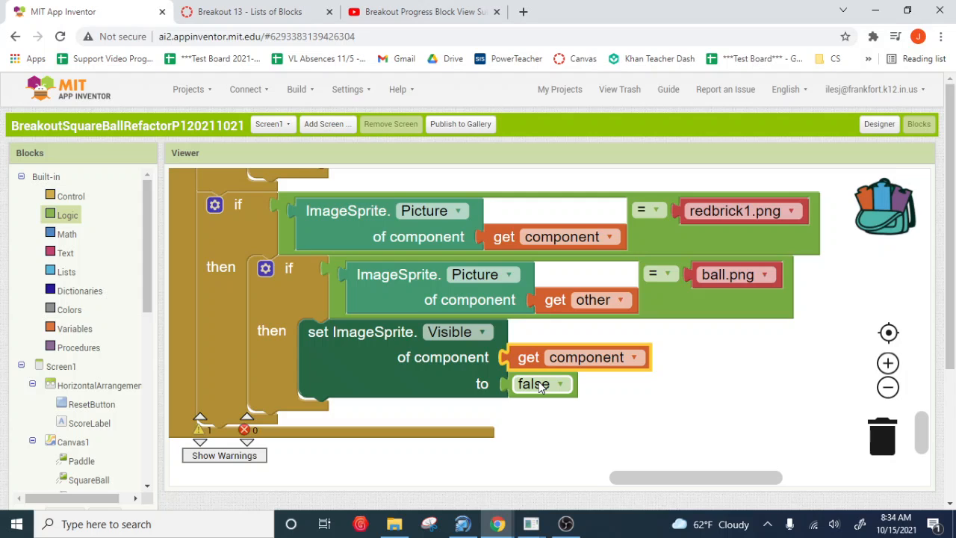
pyautogui.click(245, 89)
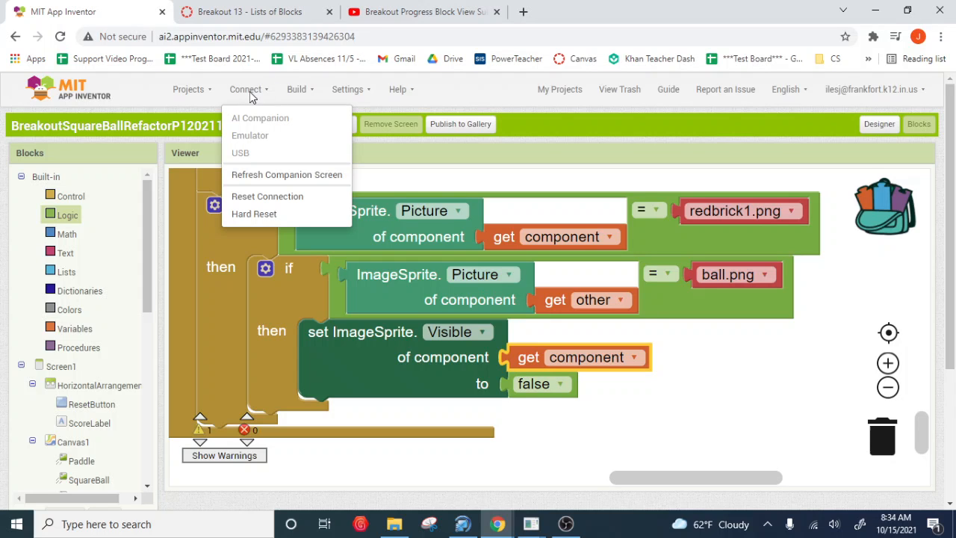
pyautogui.moveTo(286, 174)
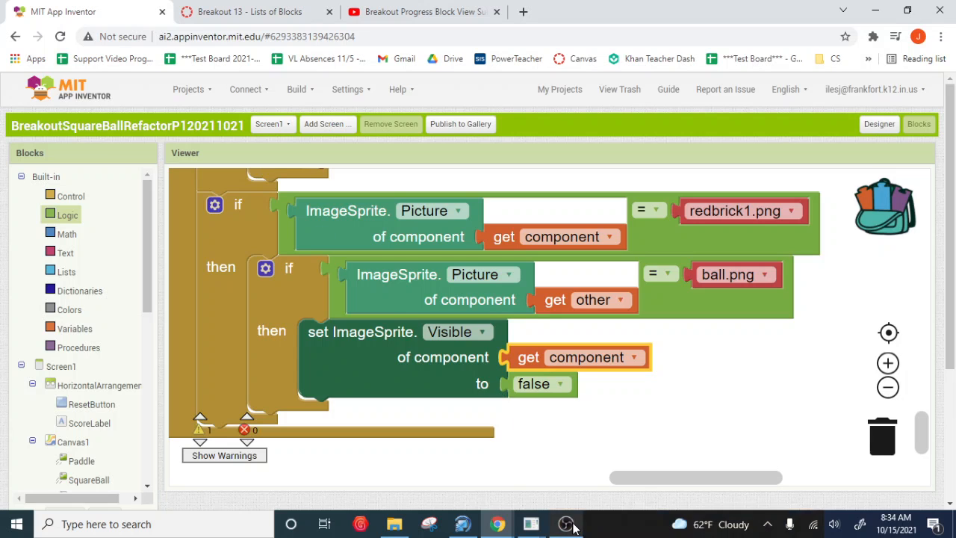
pyautogui.moveTo(566, 523)
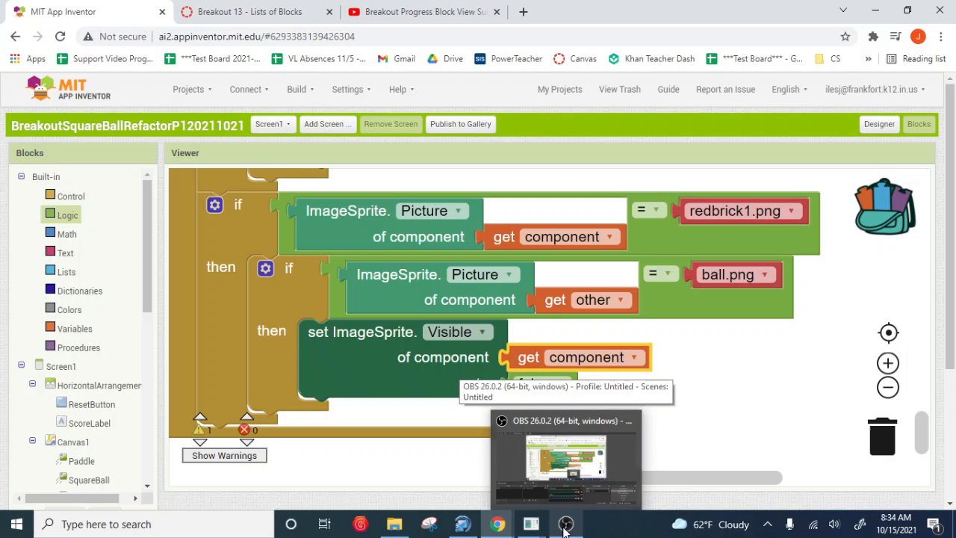